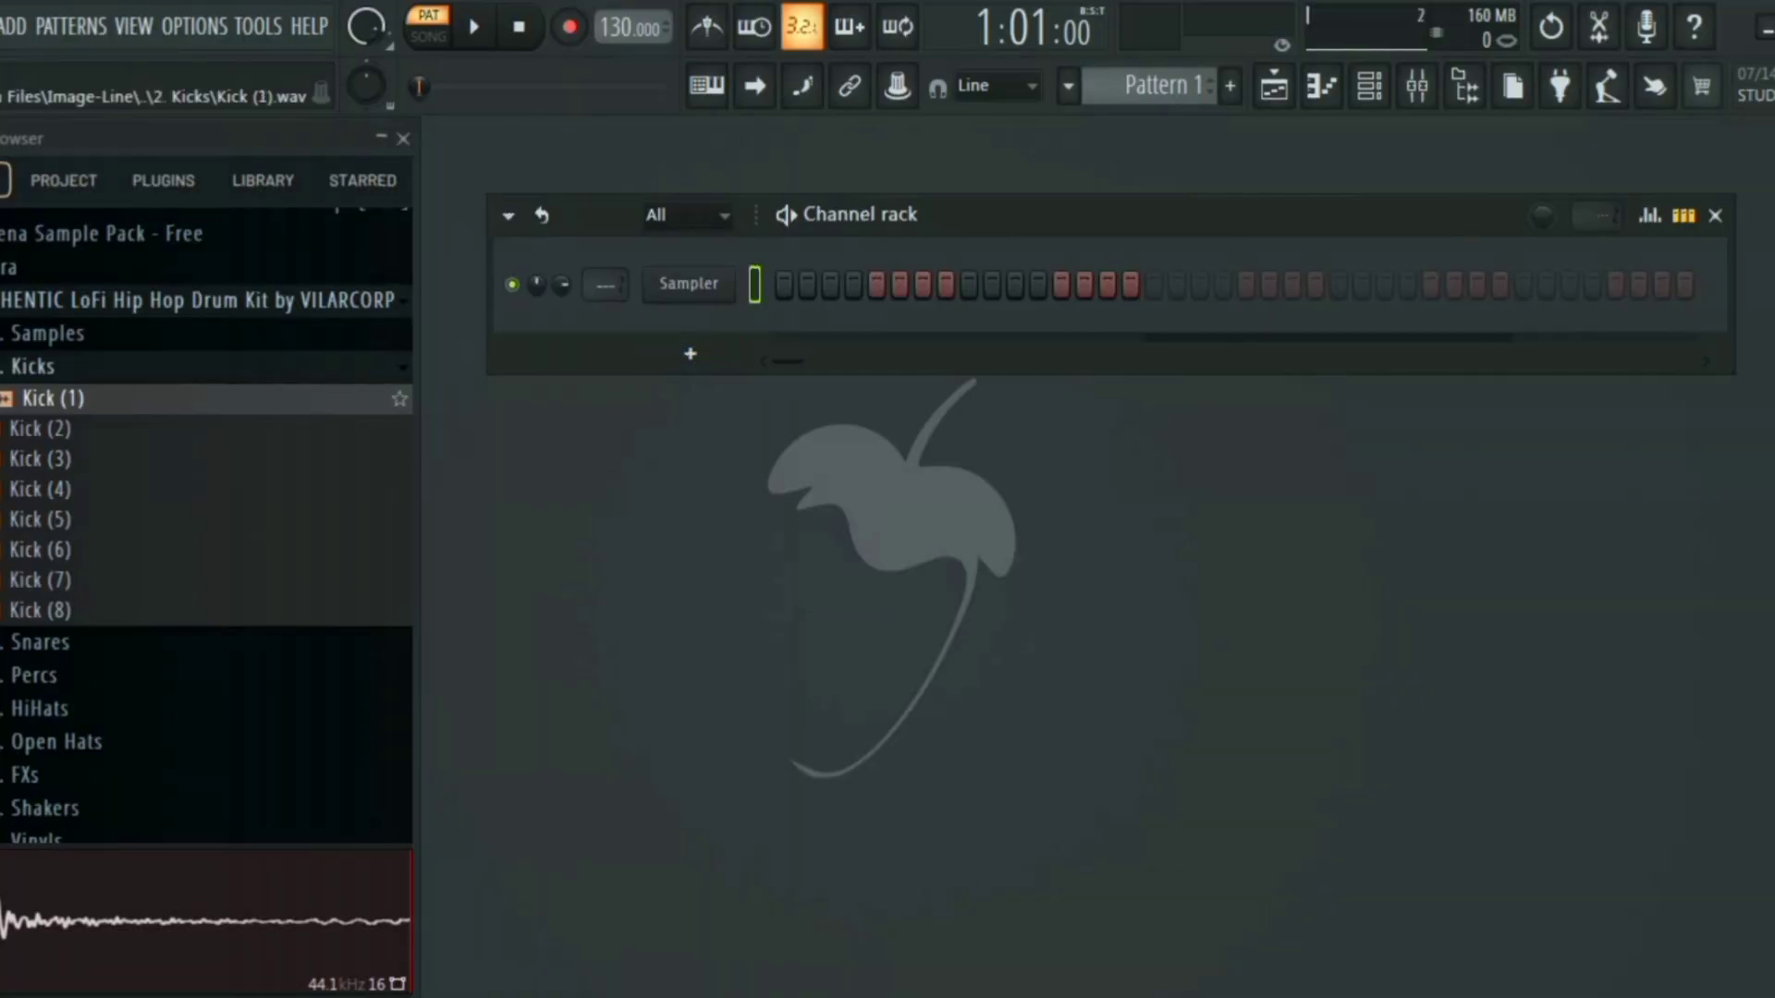
# Load the Kick (1) sample from the Kicks folder into a new channel.
pyautogui.rightClick(52, 398)
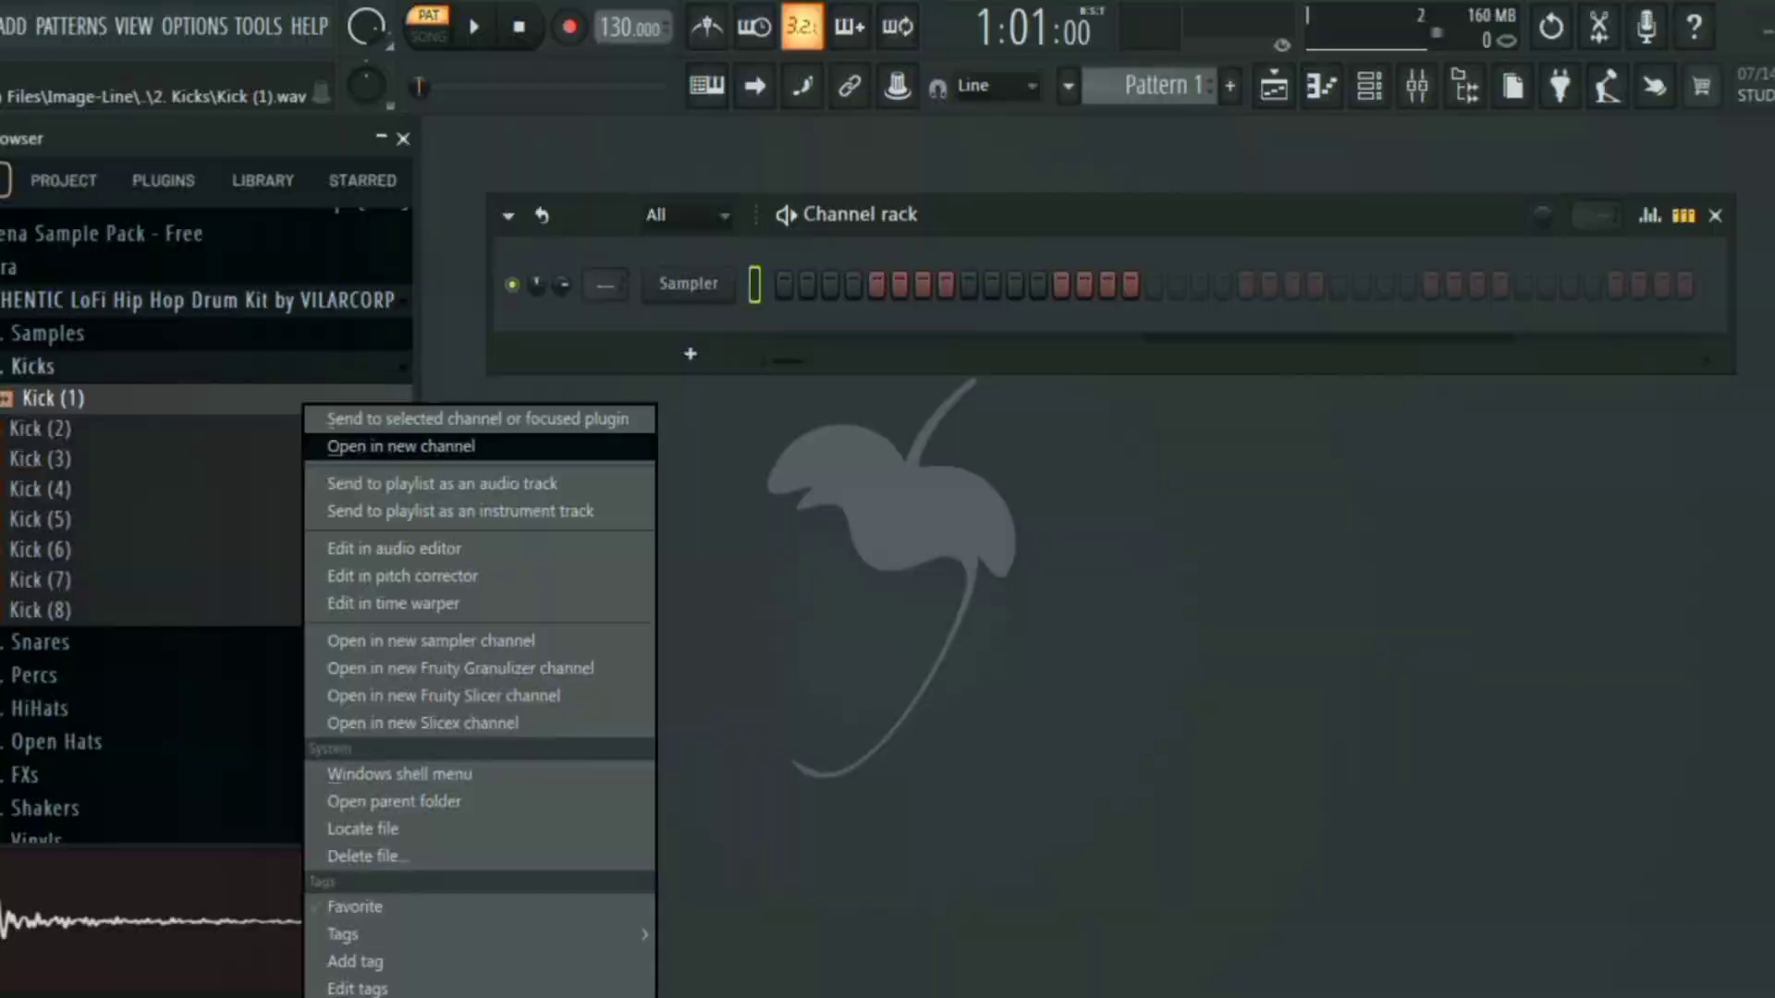
pyautogui.click(397, 446)
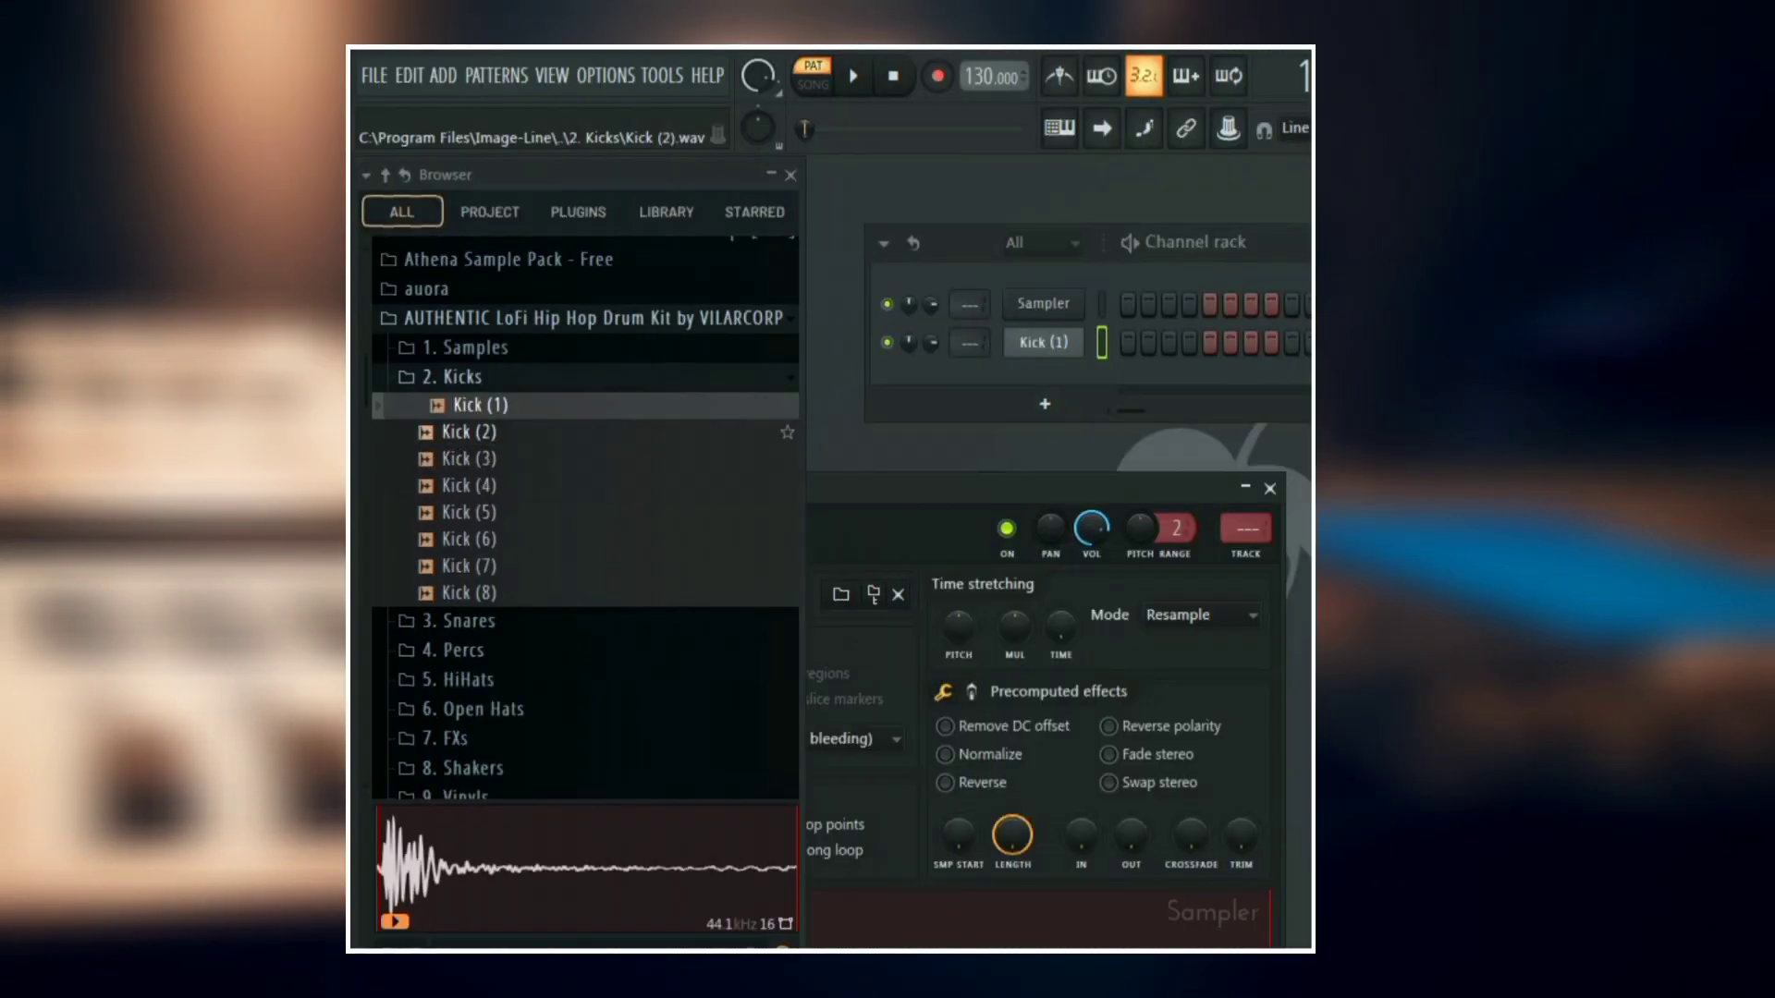
pyautogui.click(468, 431)
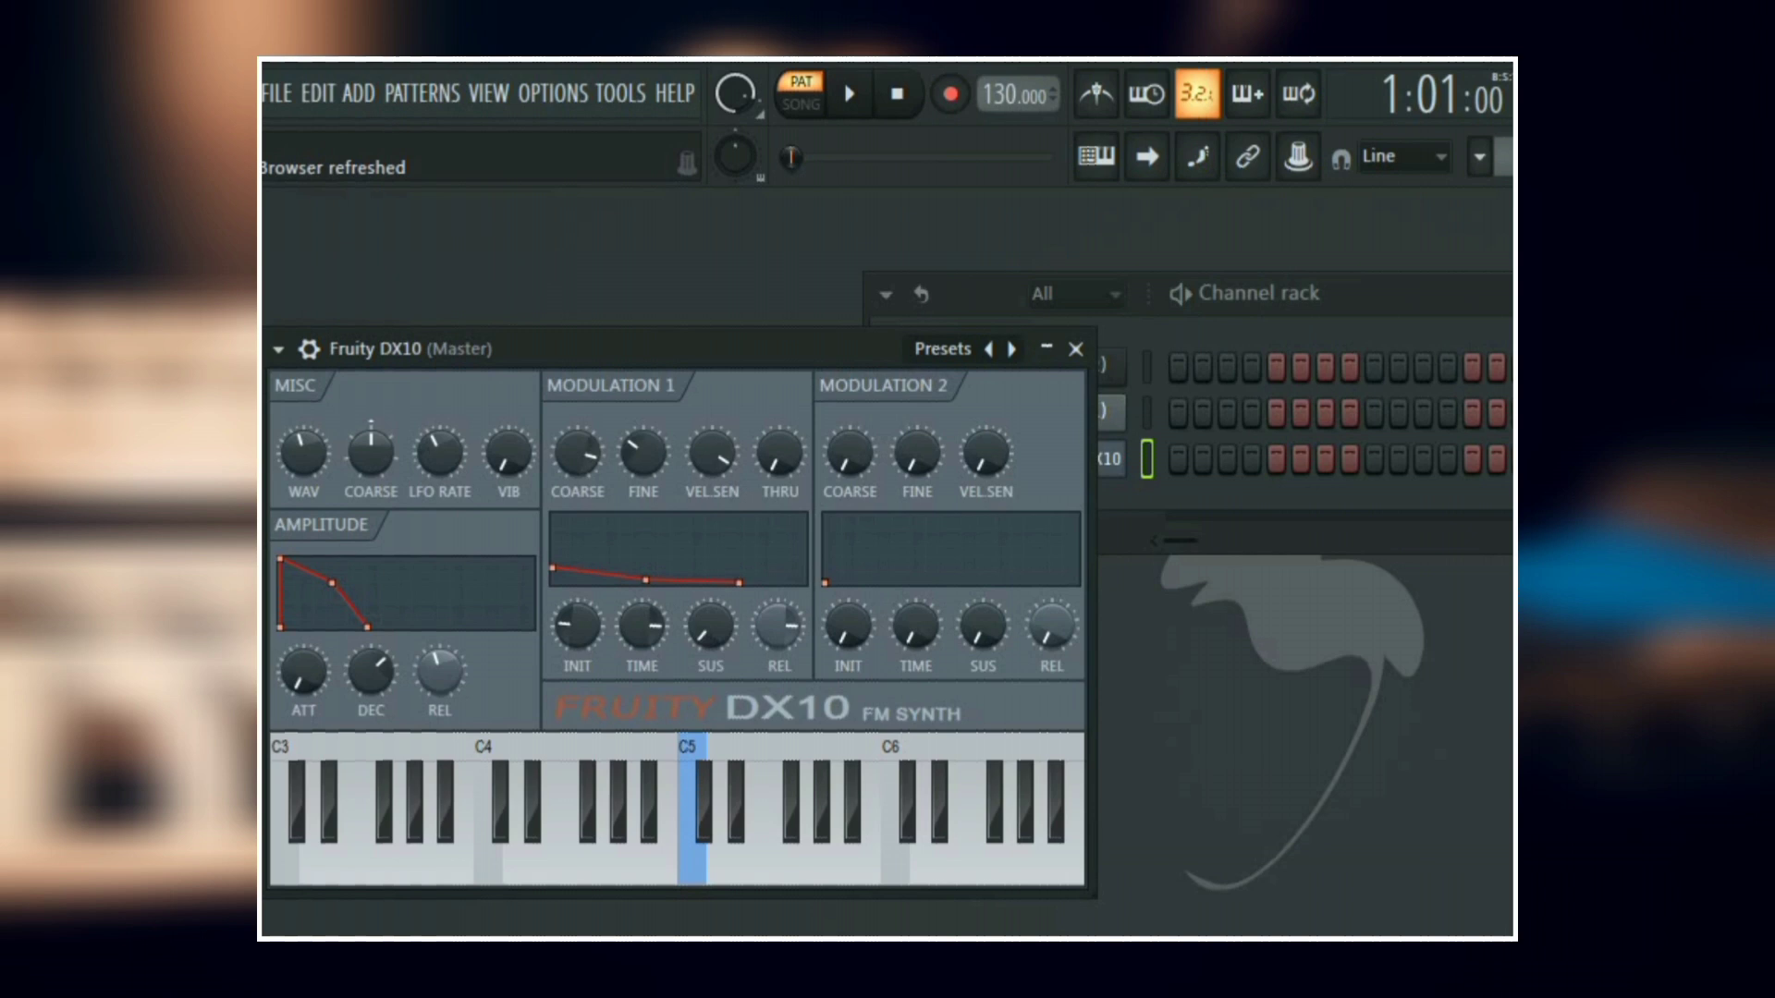
# Insert a Fruity DX10 synth channel so its plugin window appears.
pyautogui.click(1072, 349)
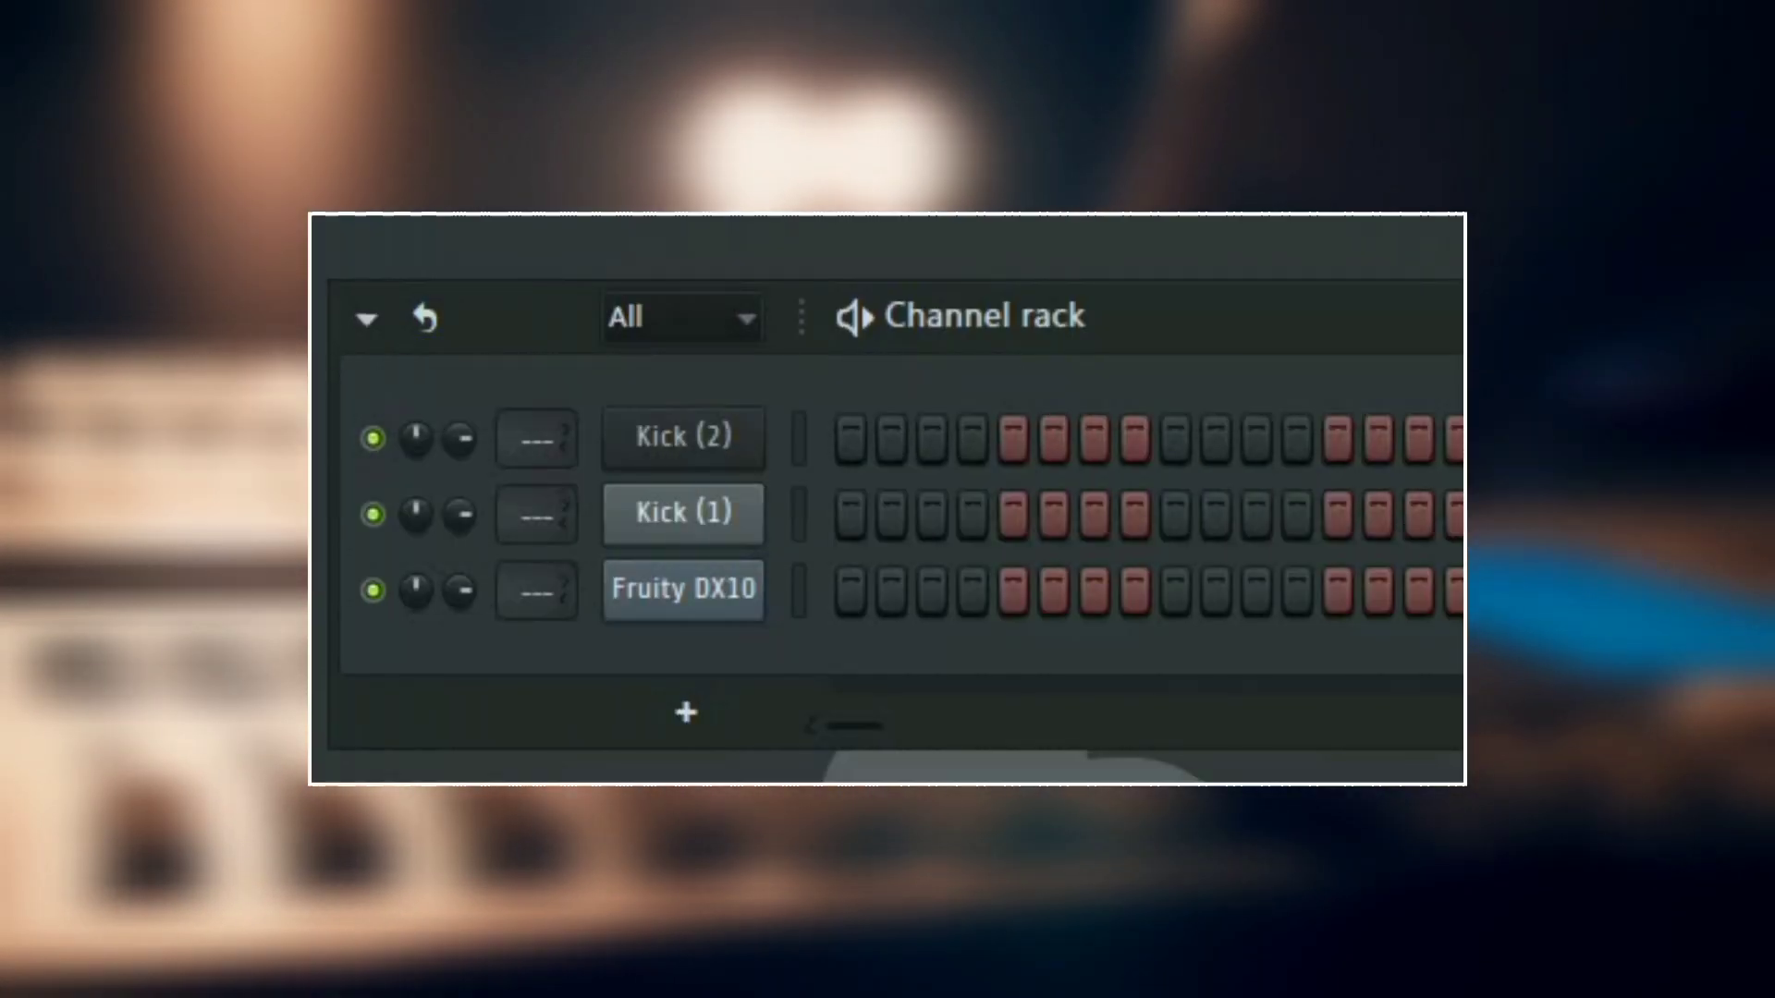
# Show the channel group choices (All, Unsorted) from the rack's filter dropdown.
pyautogui.click(366, 316)
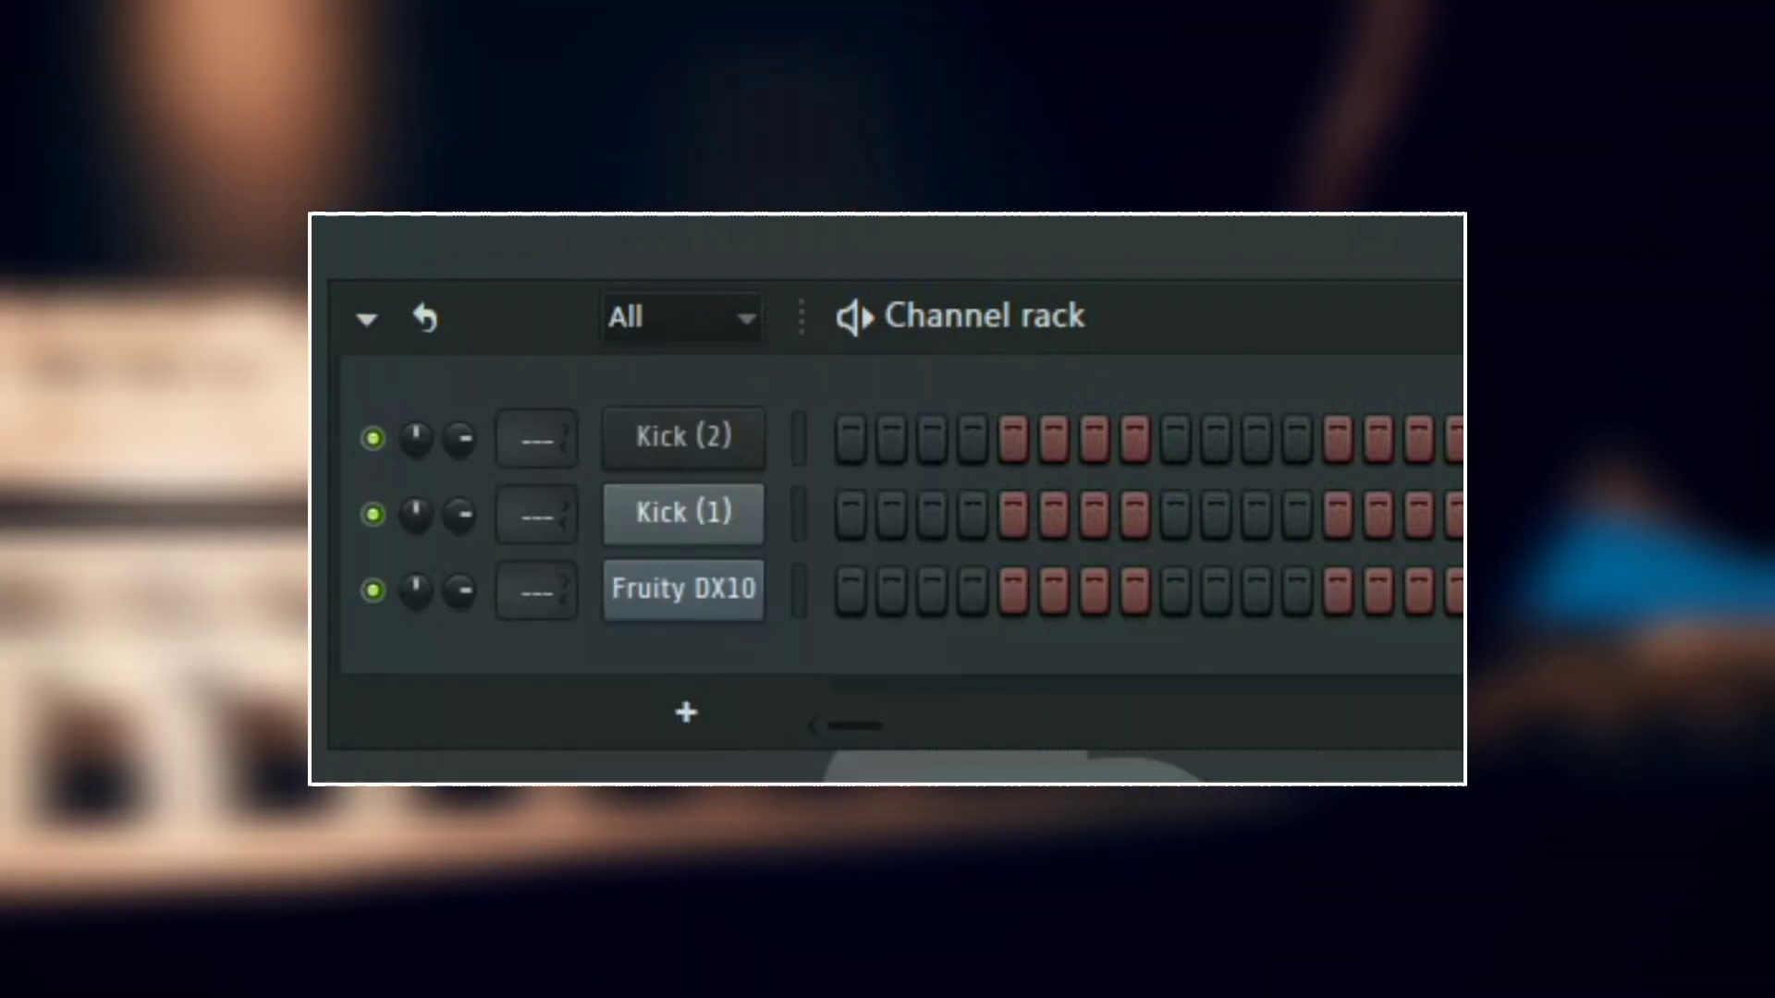
pyautogui.click(682, 316)
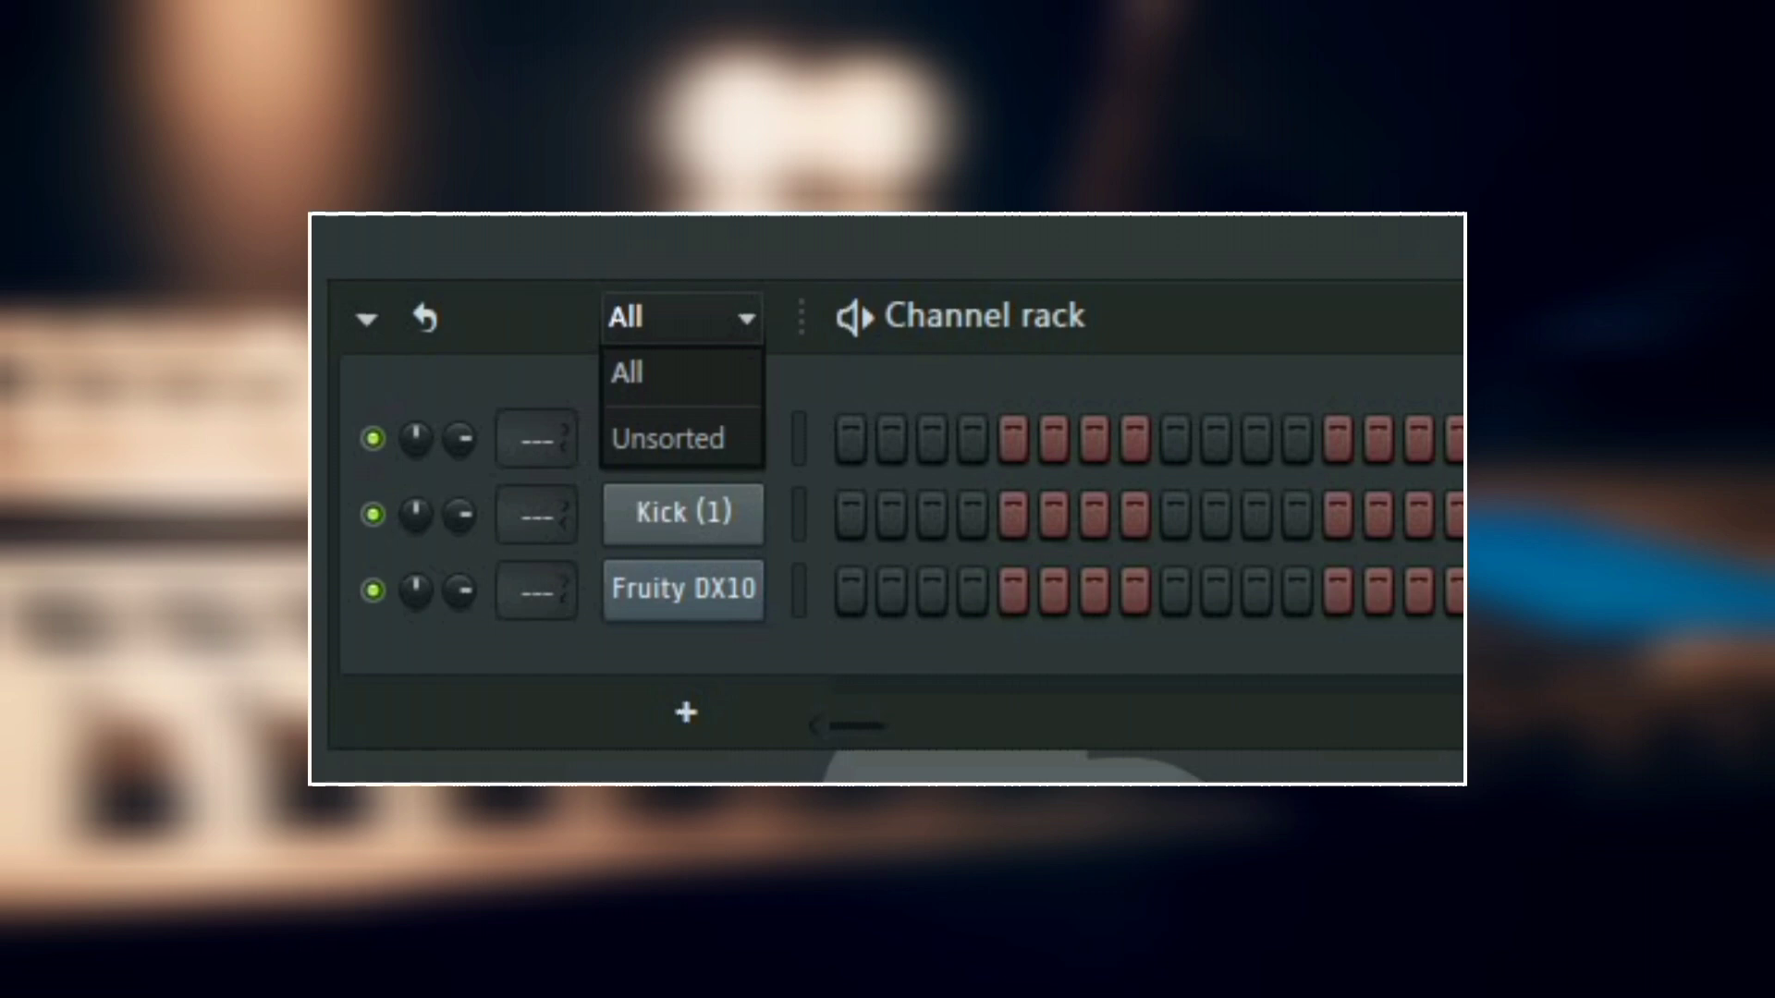
# Keep the All filter and set the pattern length to automatic.
pyautogui.click(856, 316)
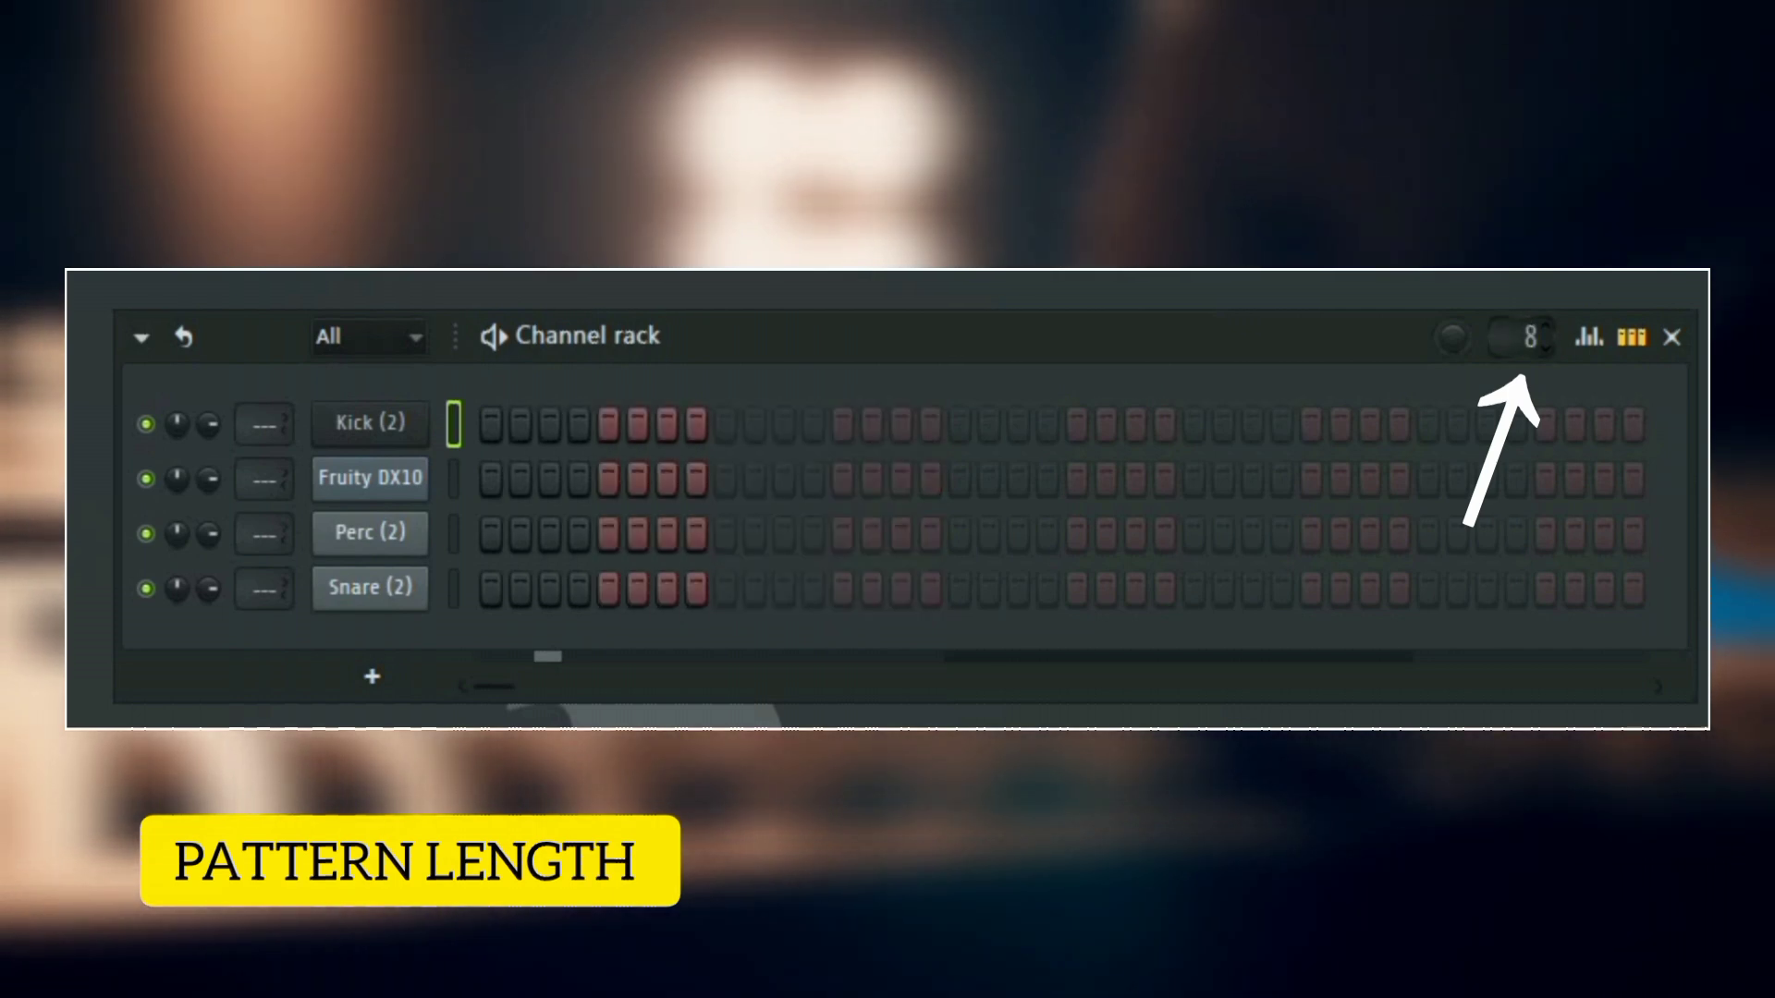
pyautogui.rightClick(1525, 337)
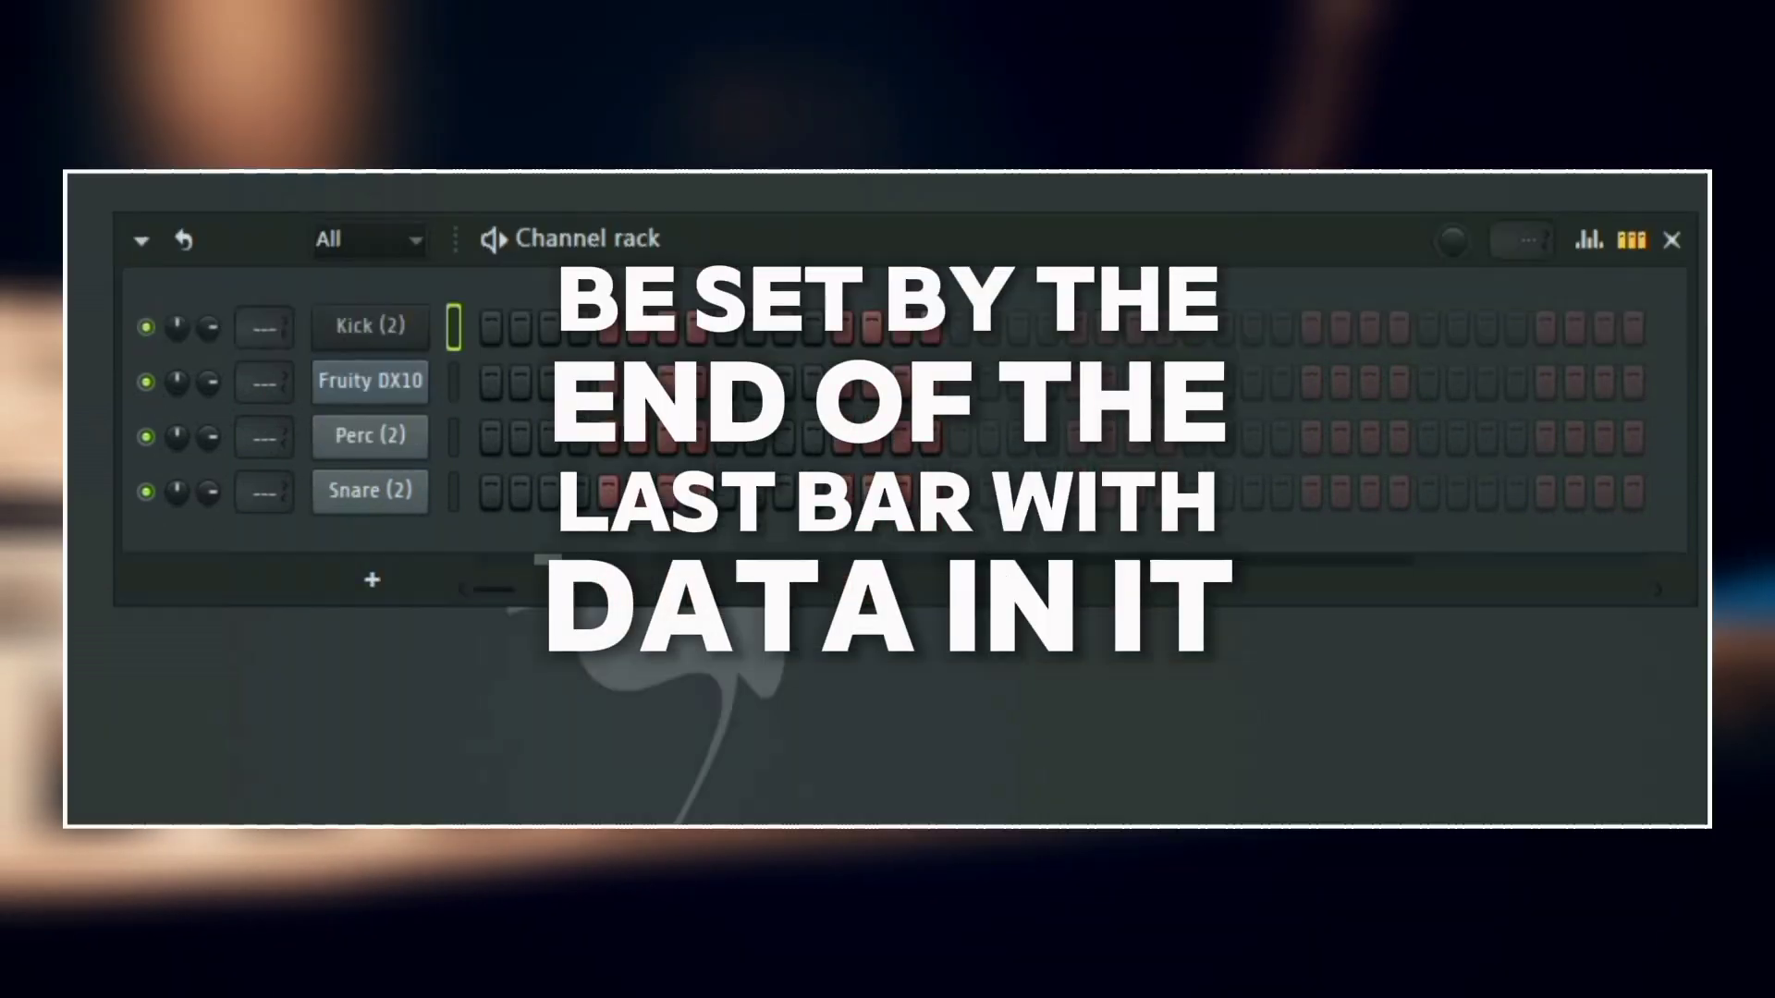
pyautogui.click(1586, 239)
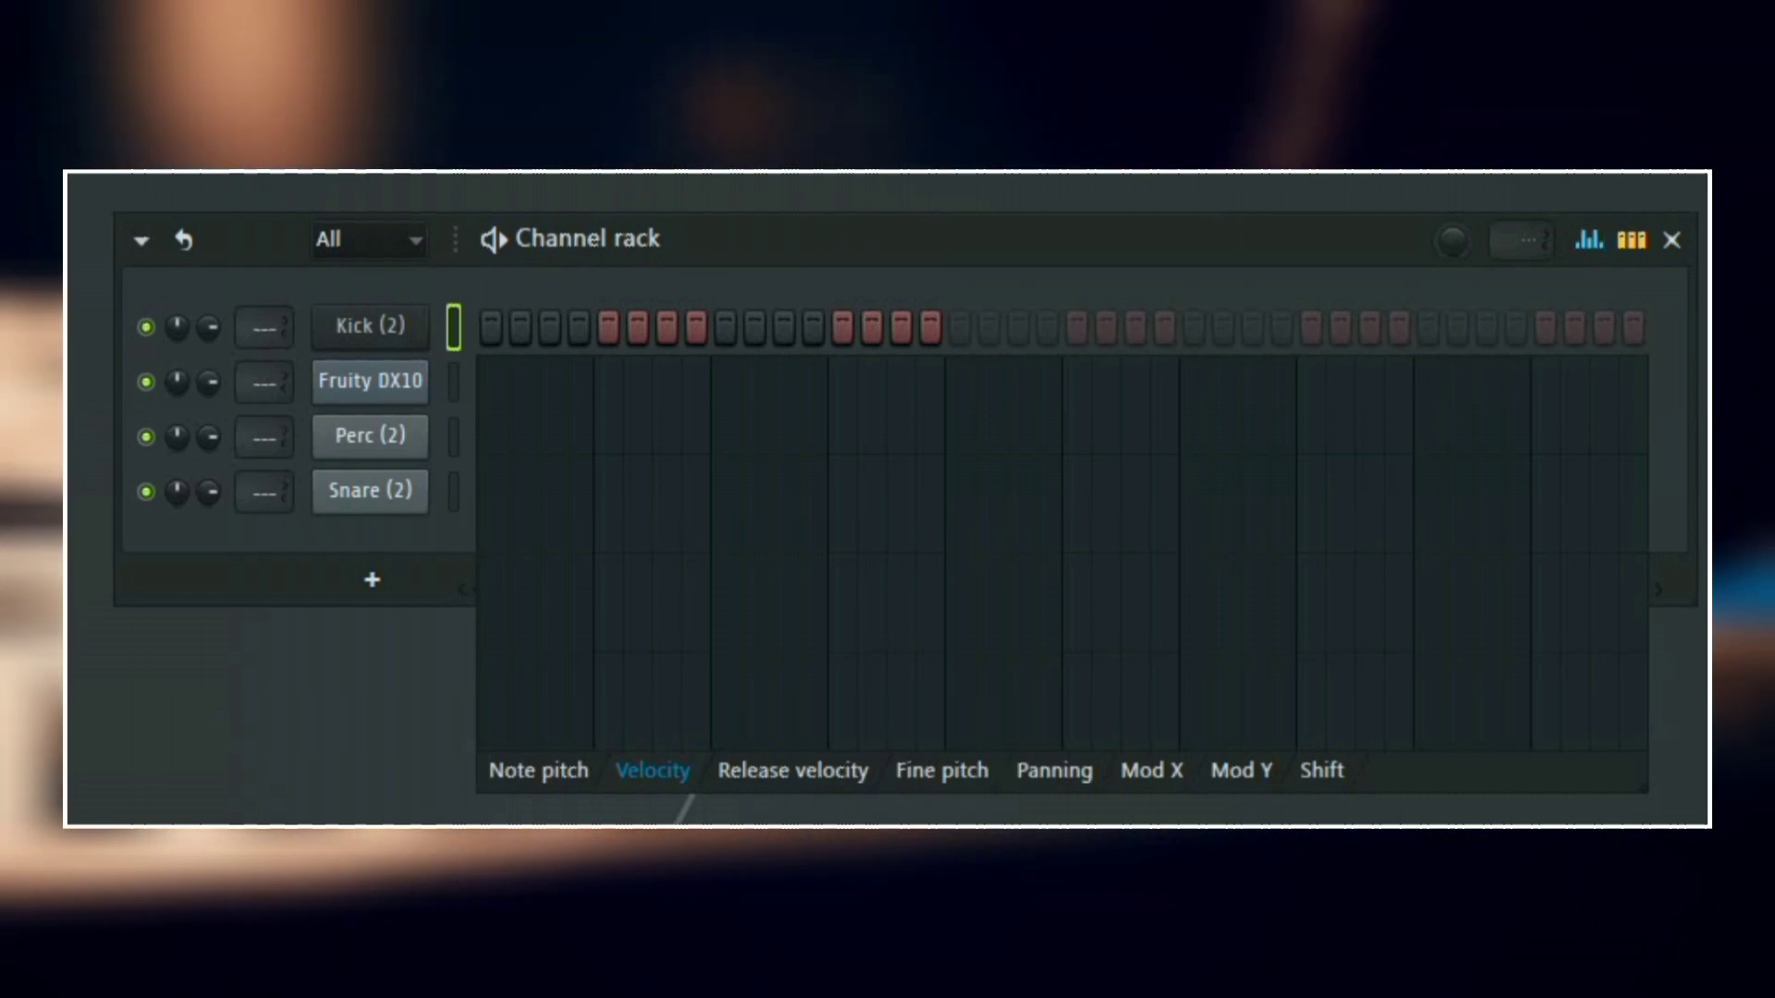
pyautogui.click(1629, 240)
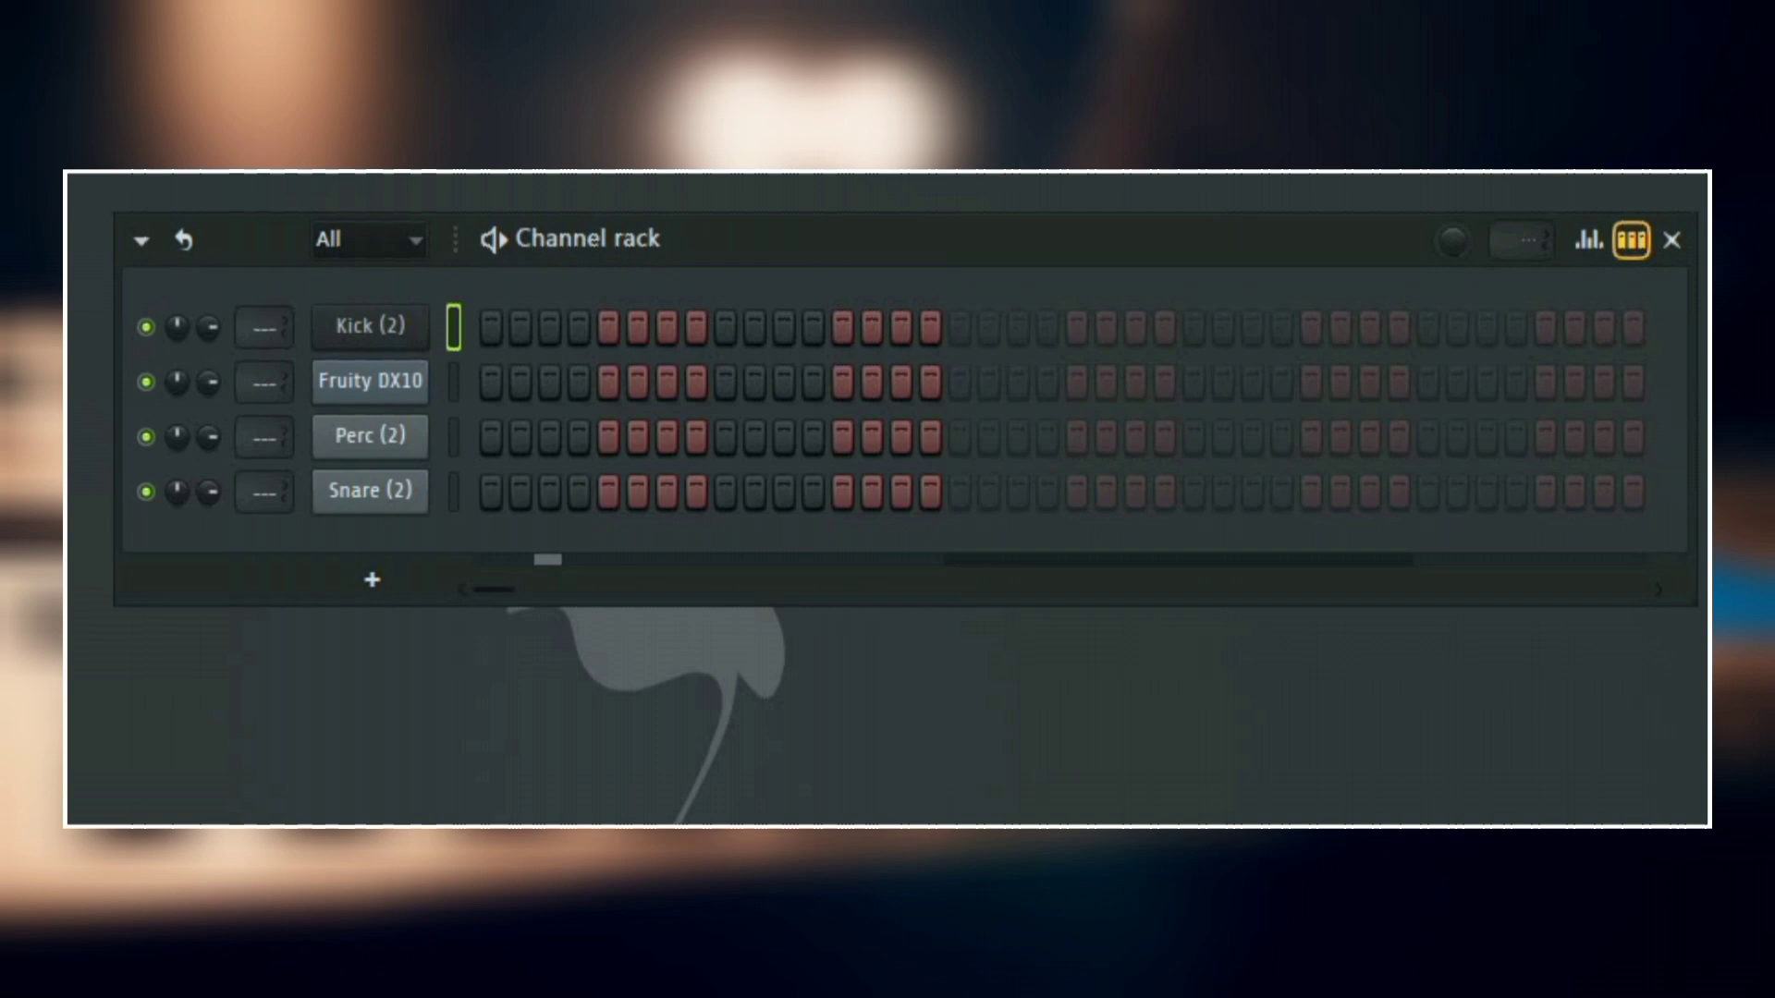
pyautogui.click(1627, 241)
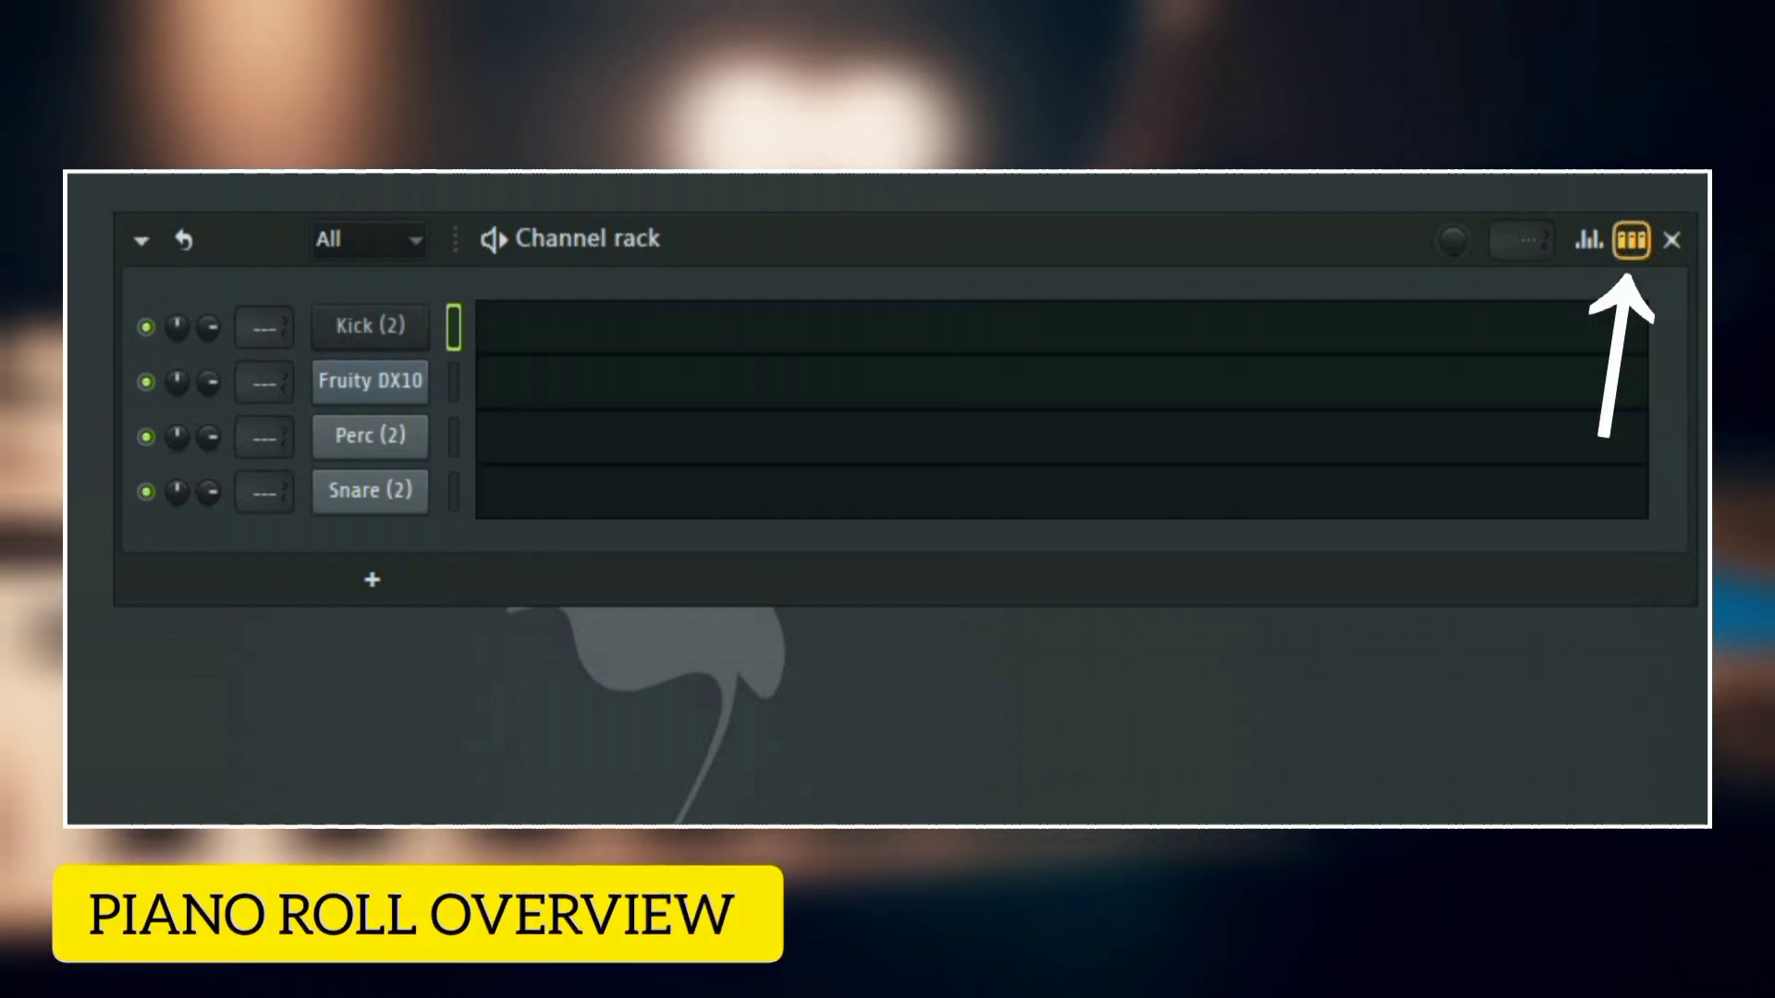
pyautogui.click(1632, 241)
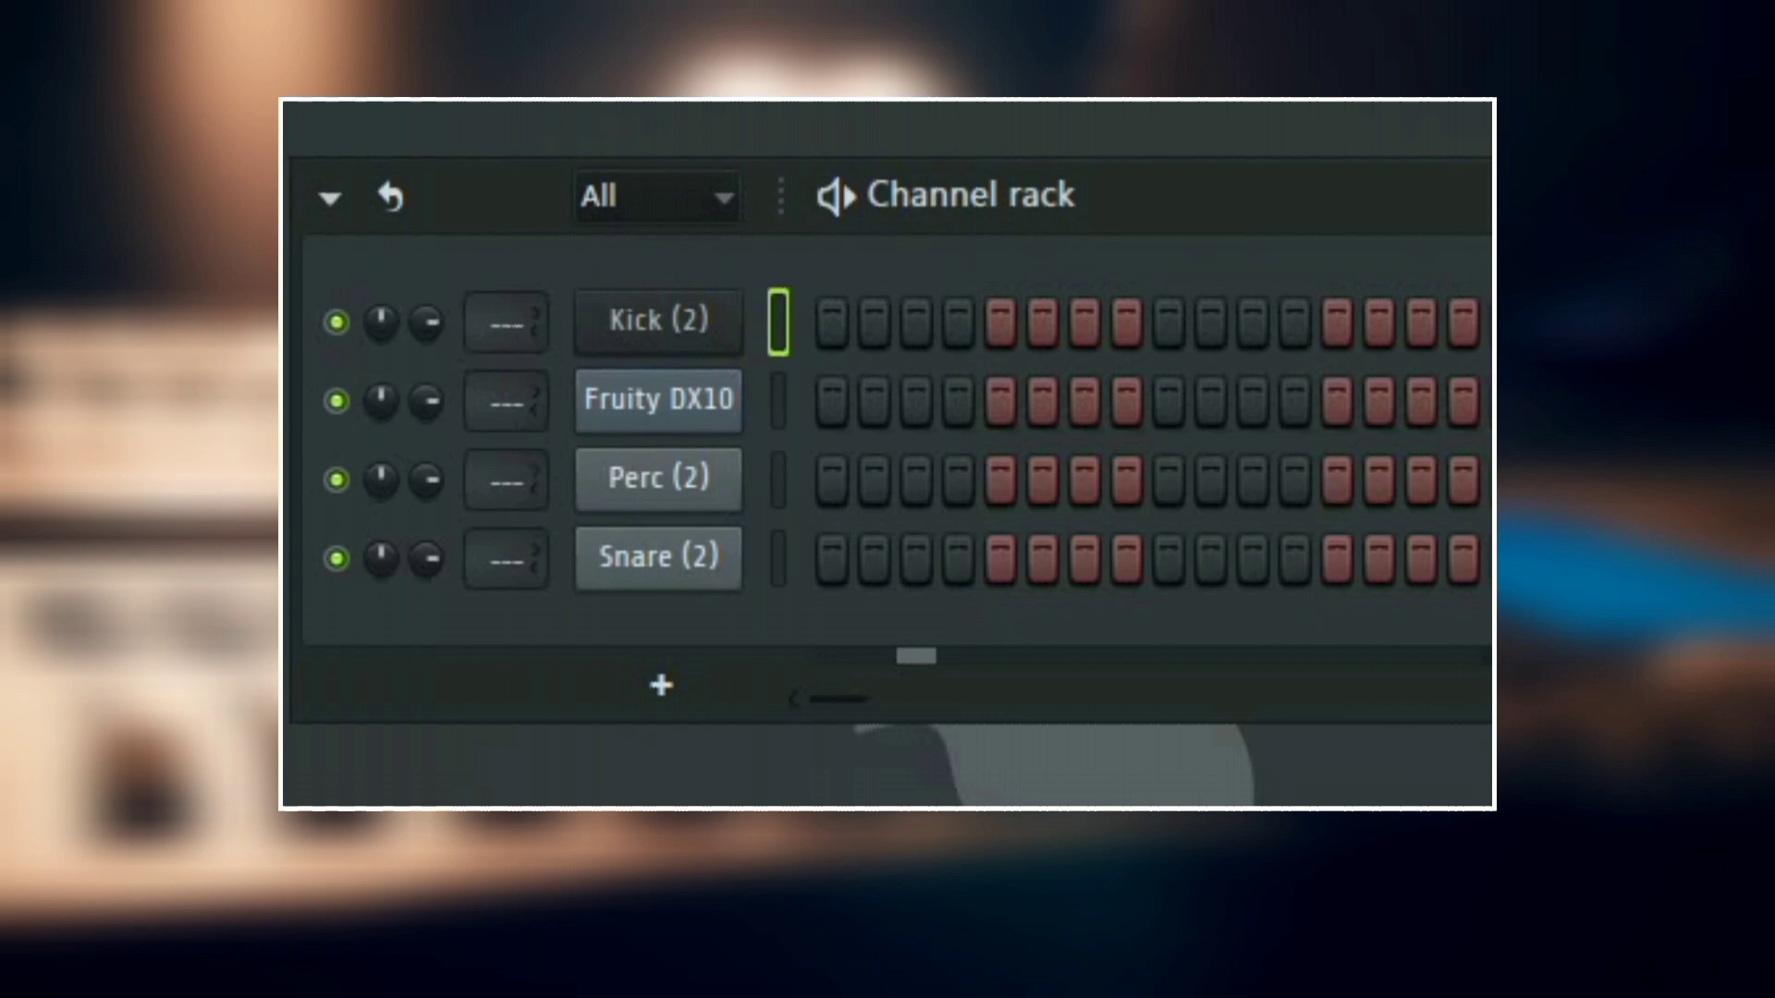
pyautogui.click(842, 320)
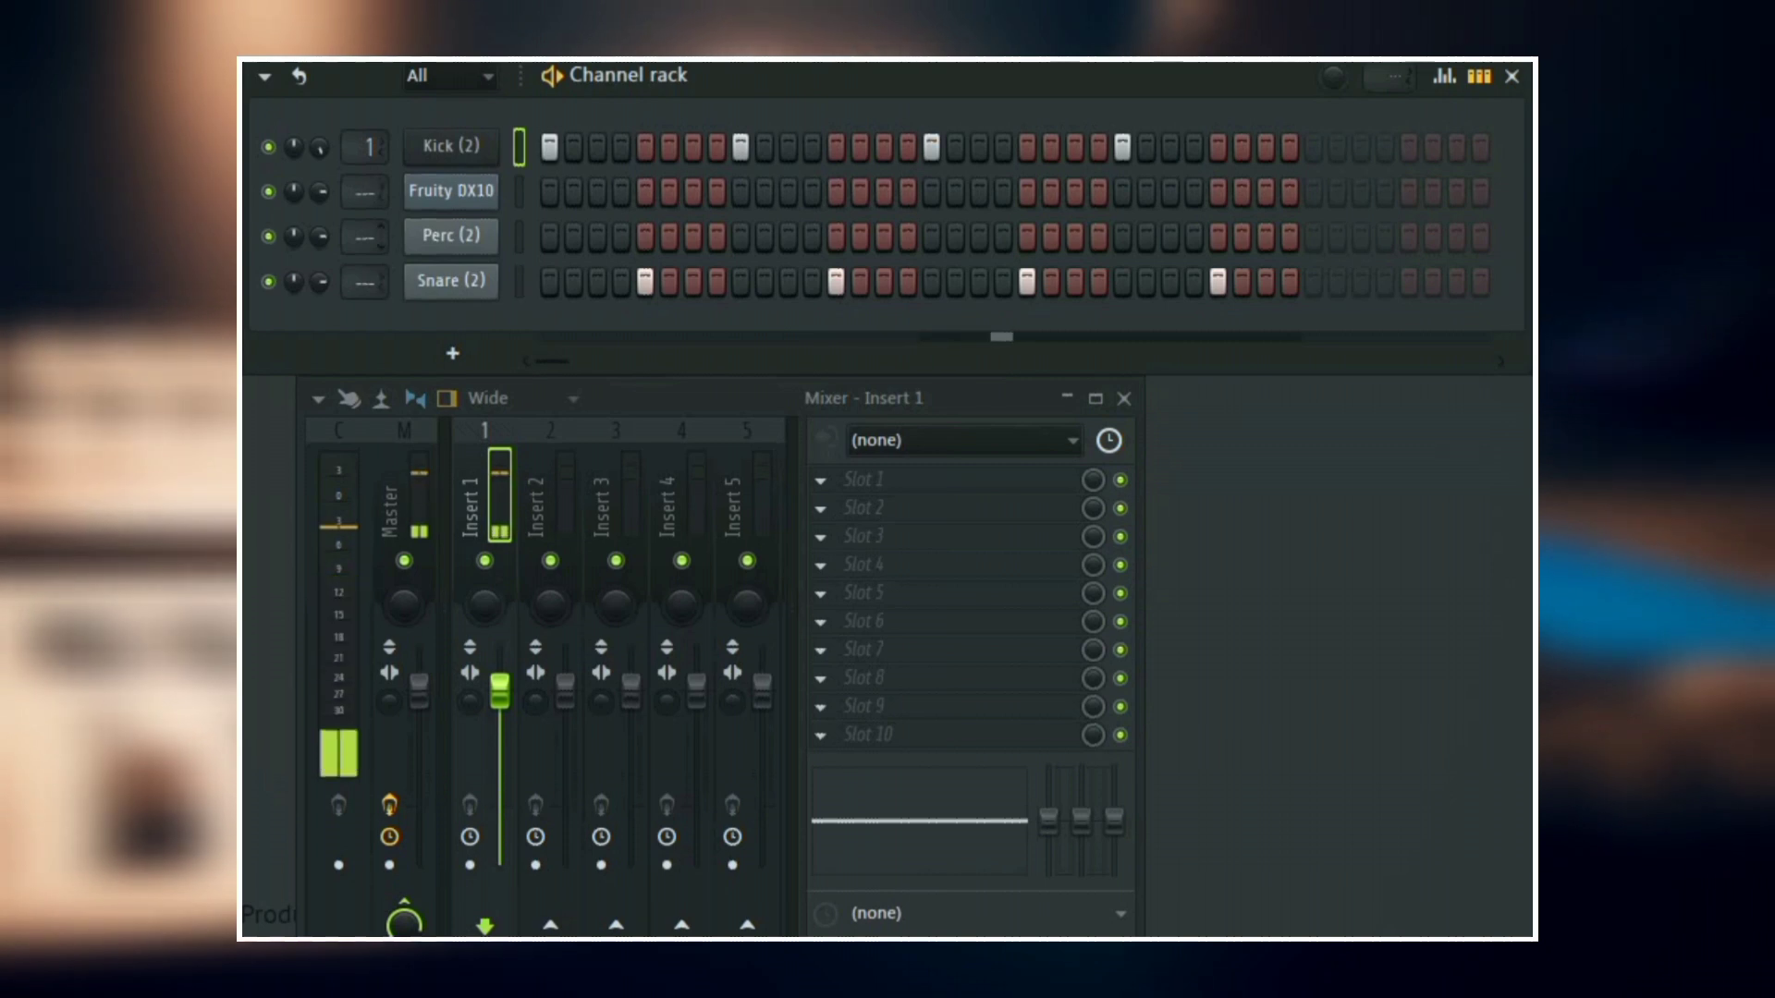
# Route Fruity DX10 to mixer insert 2.
pyautogui.click(551, 498)
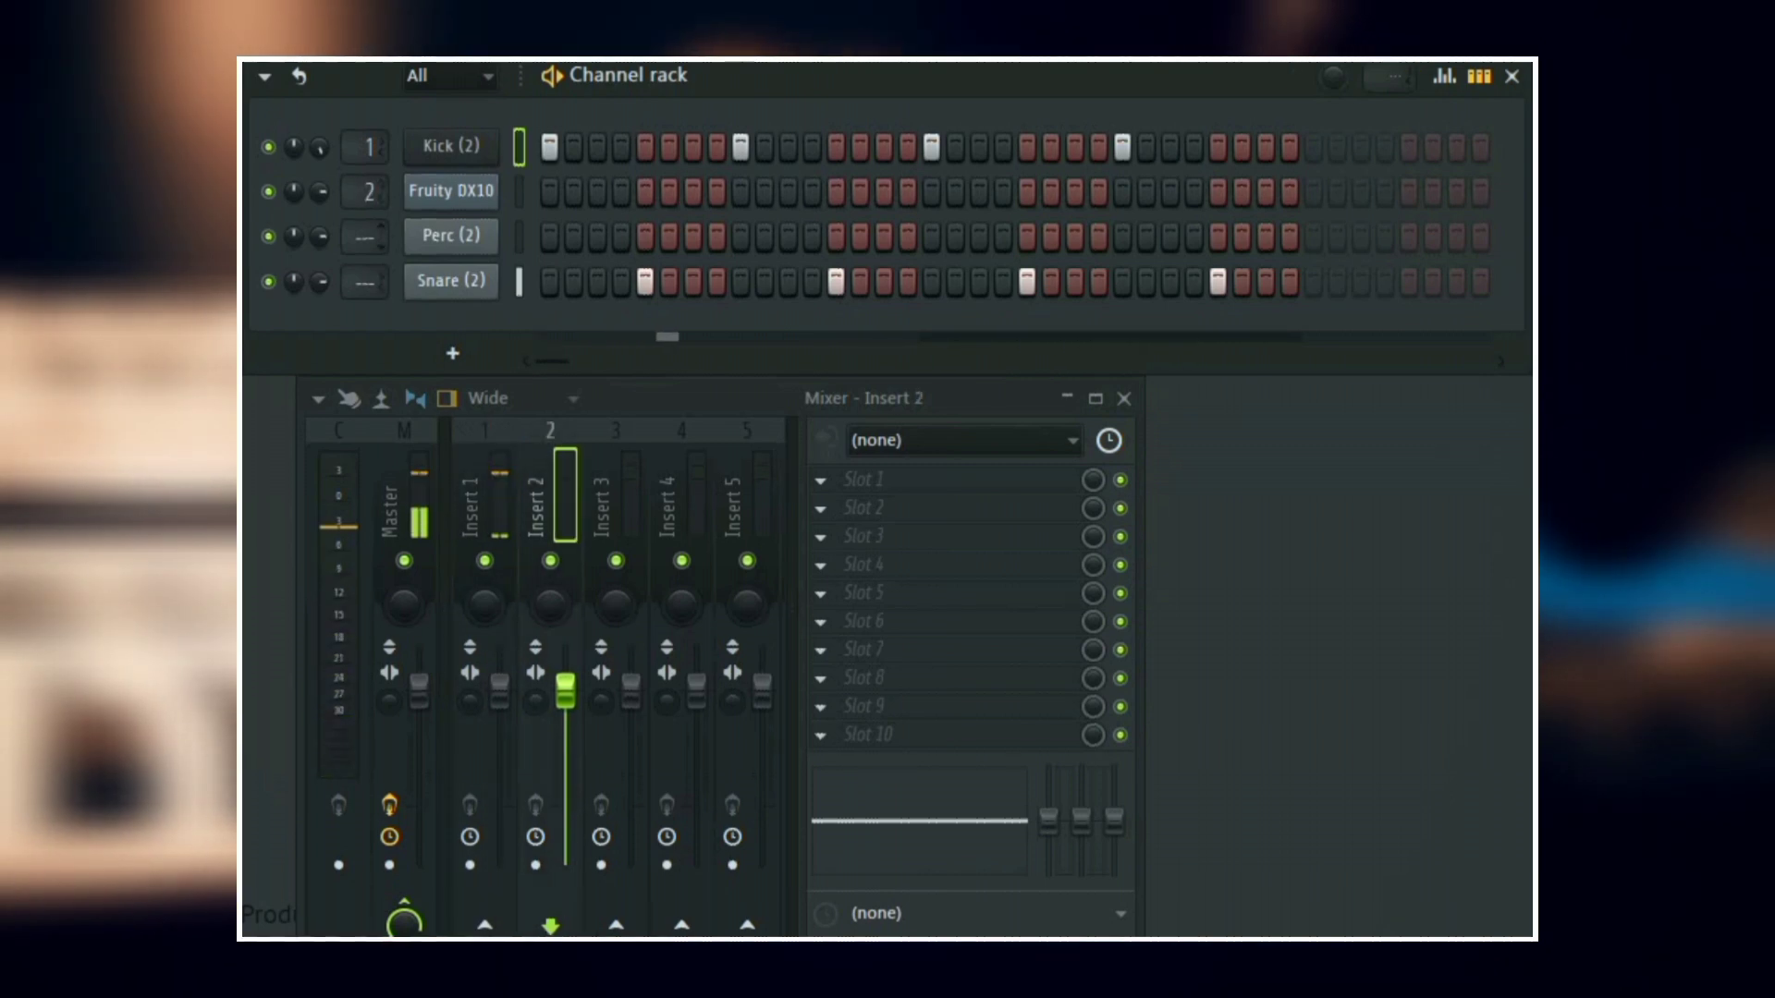